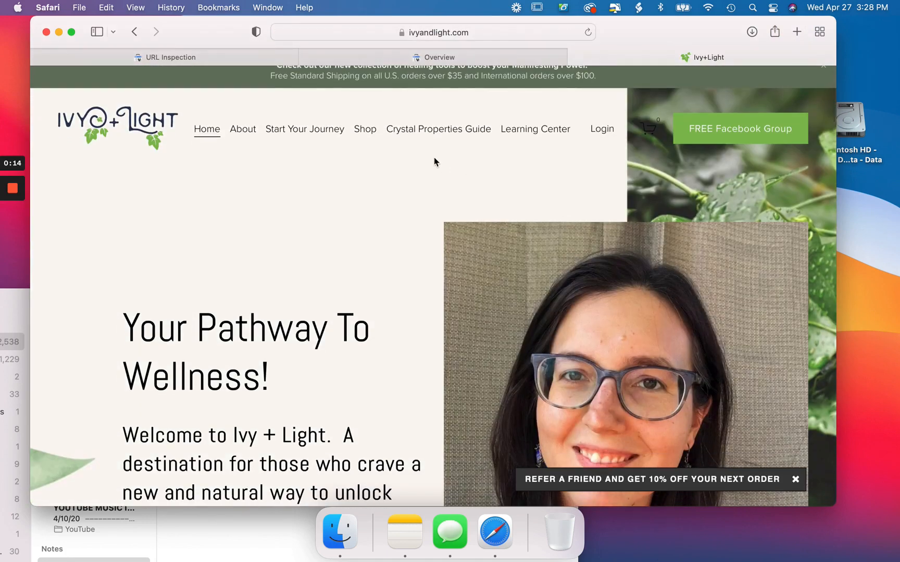
- Browse the Ivy + Light Shop page and look through its product listings
left_click(364, 128)
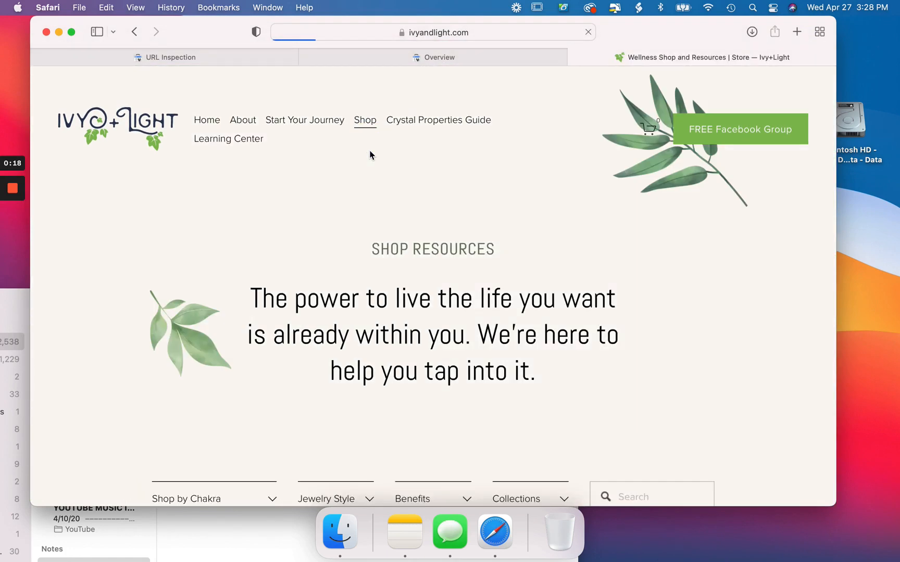
scroll("down", 3)
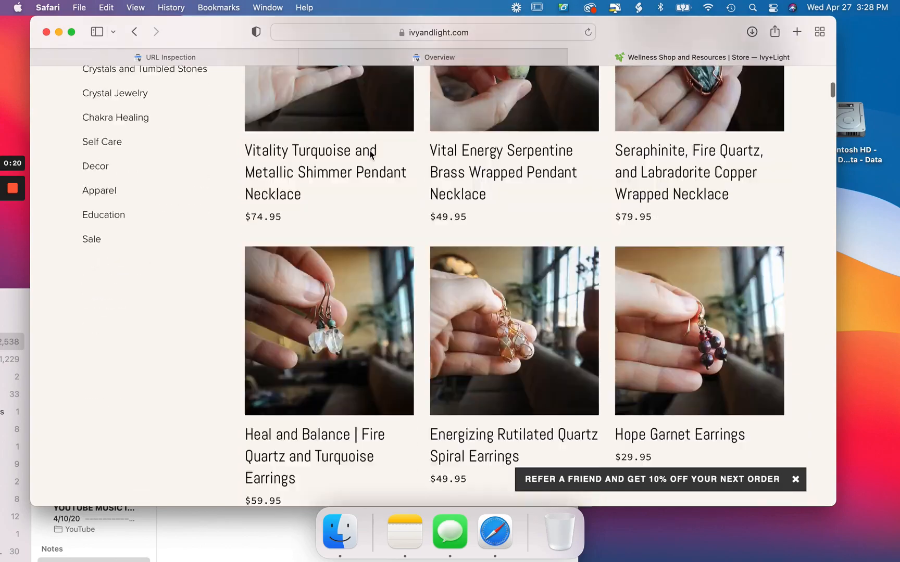
scroll("down", 3)
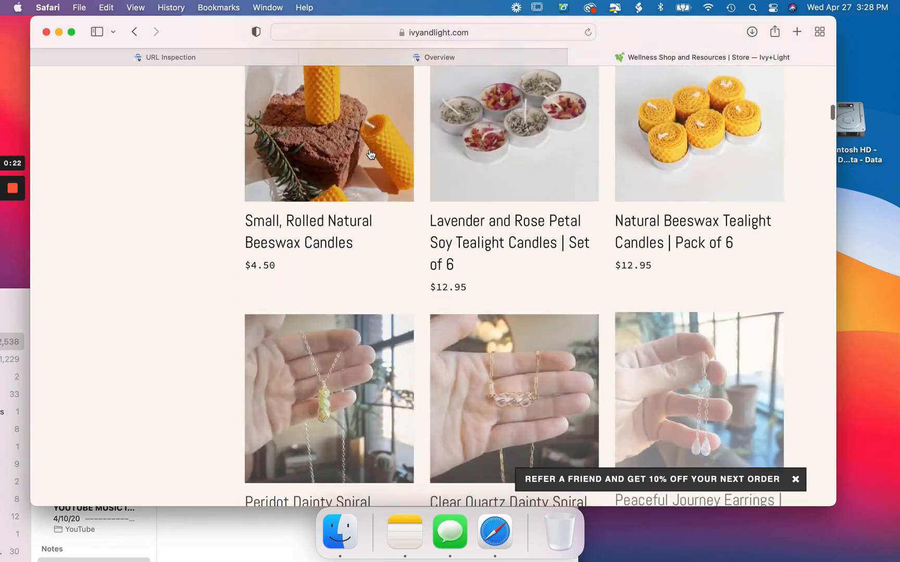
scroll("up", 3)
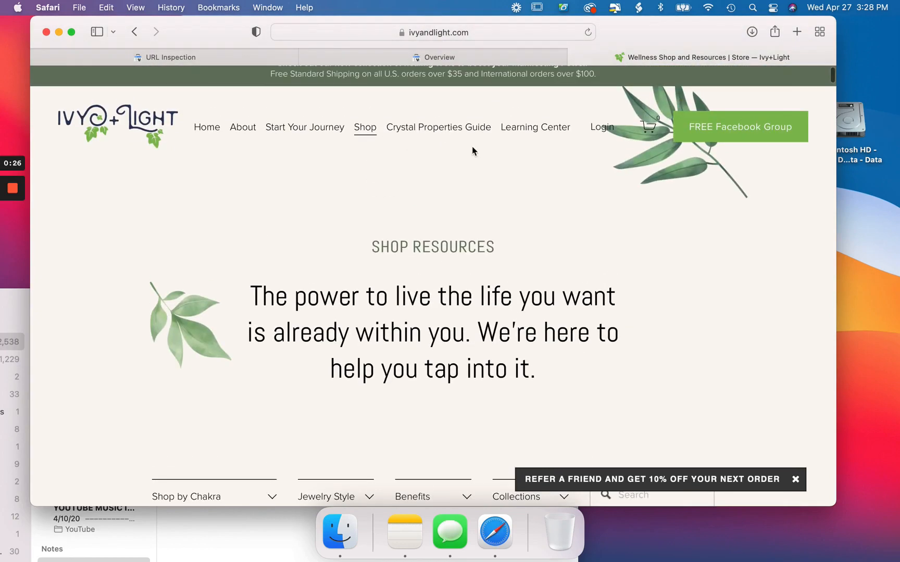
- Go to the Learning Center, view all Crystal Healing articles and reach the Reiki Infusing Crystals post
left_click(535, 127)
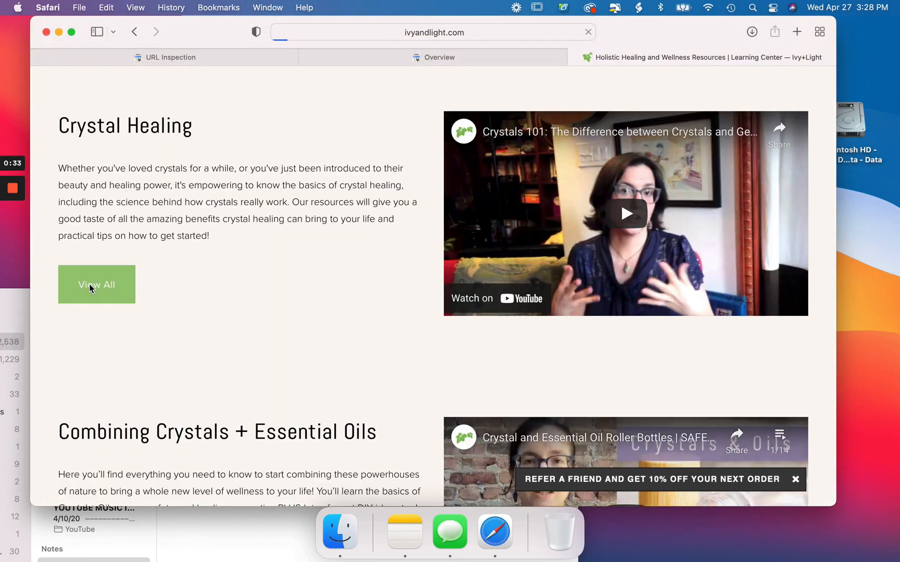
left_click(96, 284)
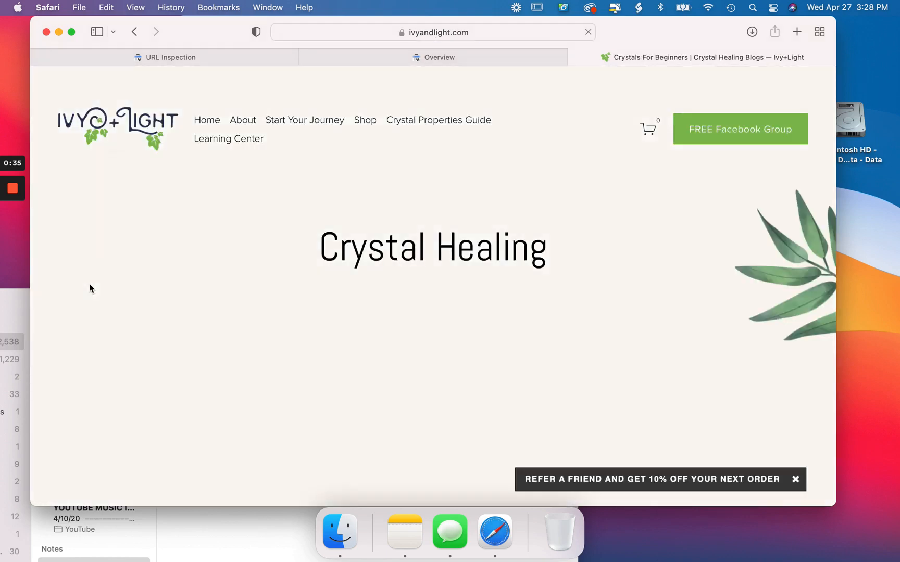
scroll("down", 3)
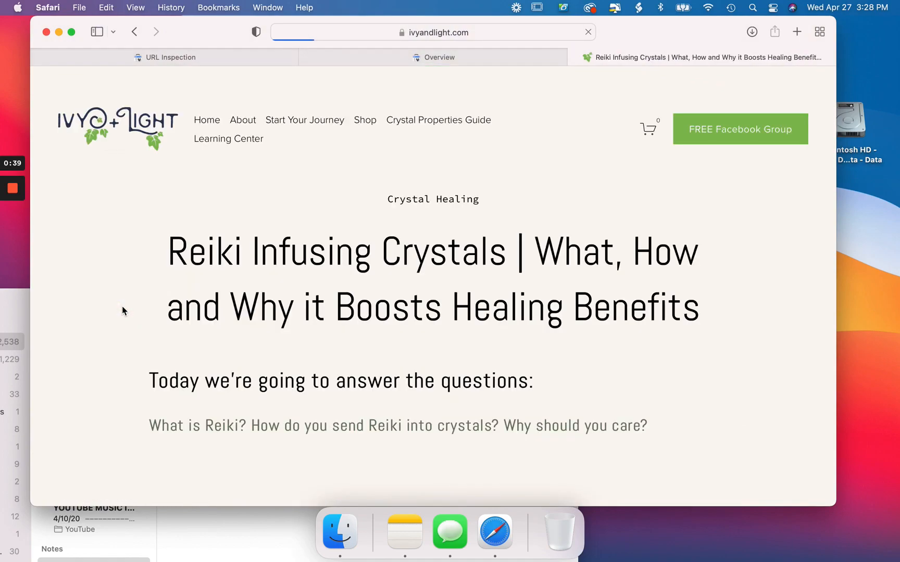
scroll("down", 3)
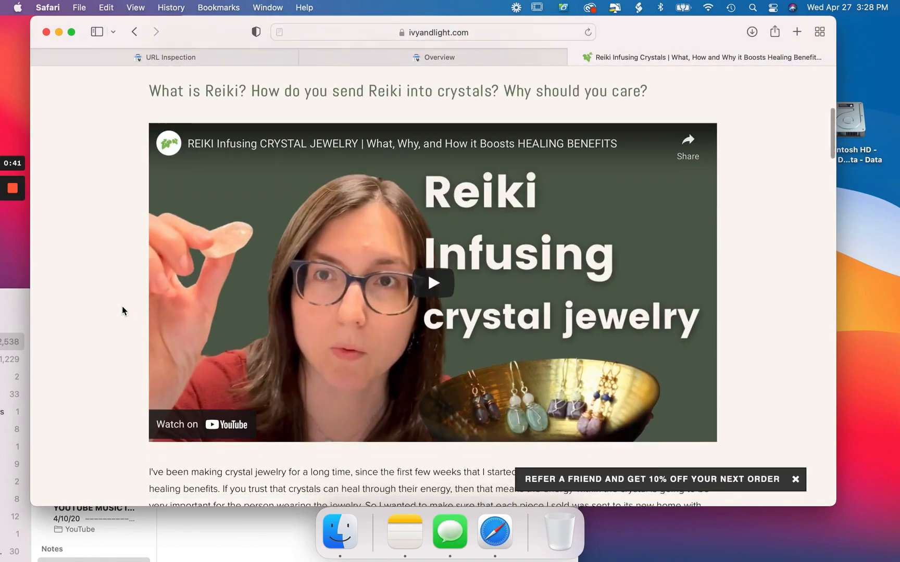
scroll("down", 3)
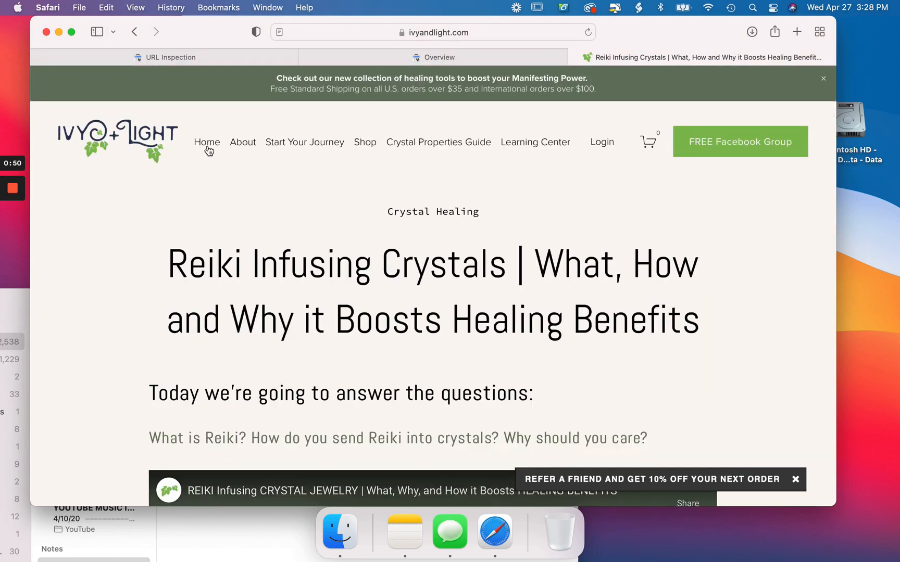
- Return to the Ivy + Light home page via the Home navigation link
left_click(206, 141)
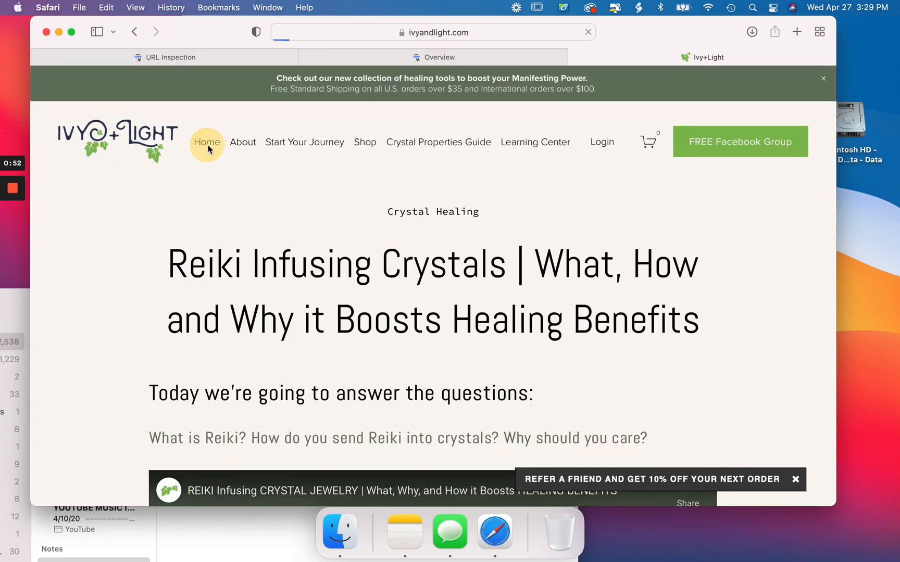
left_click(206, 142)
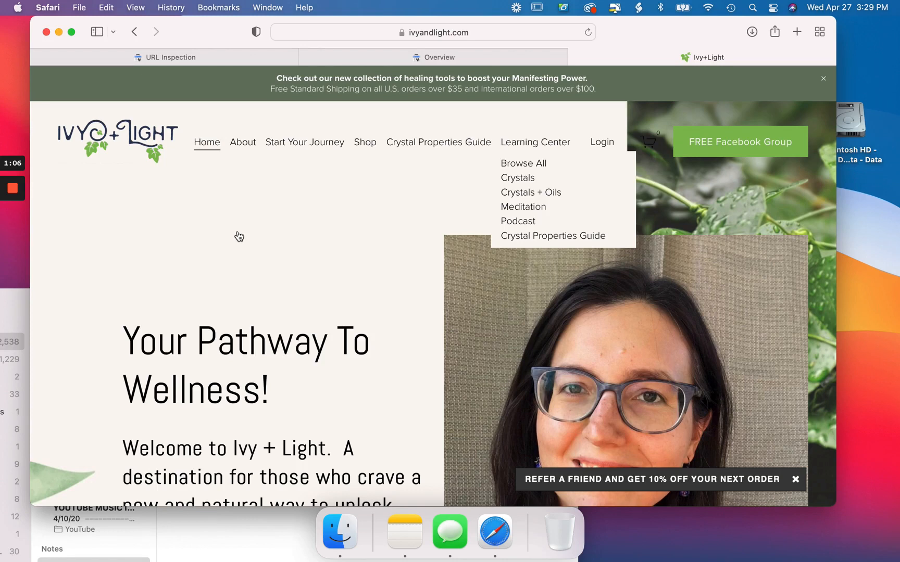
mouse_move(240, 236)
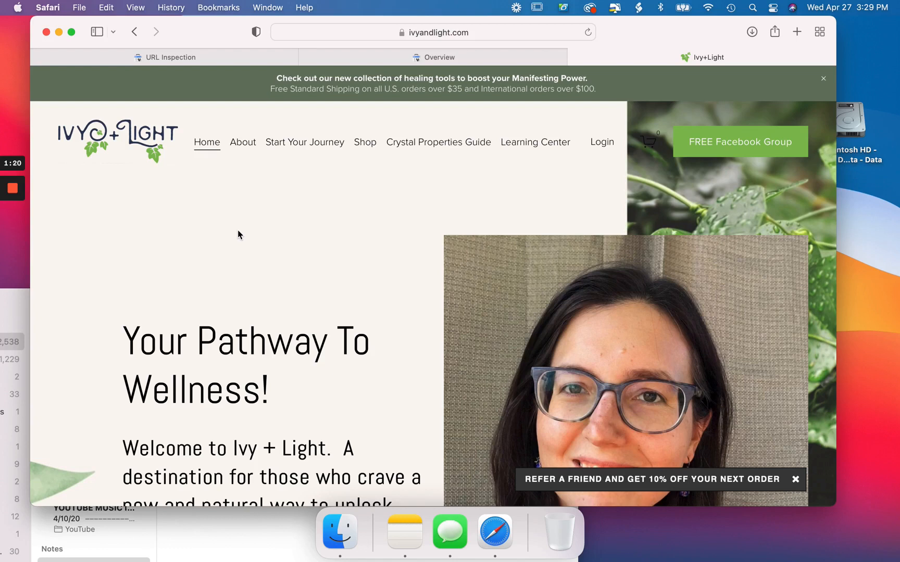
mouse_move(252, 120)
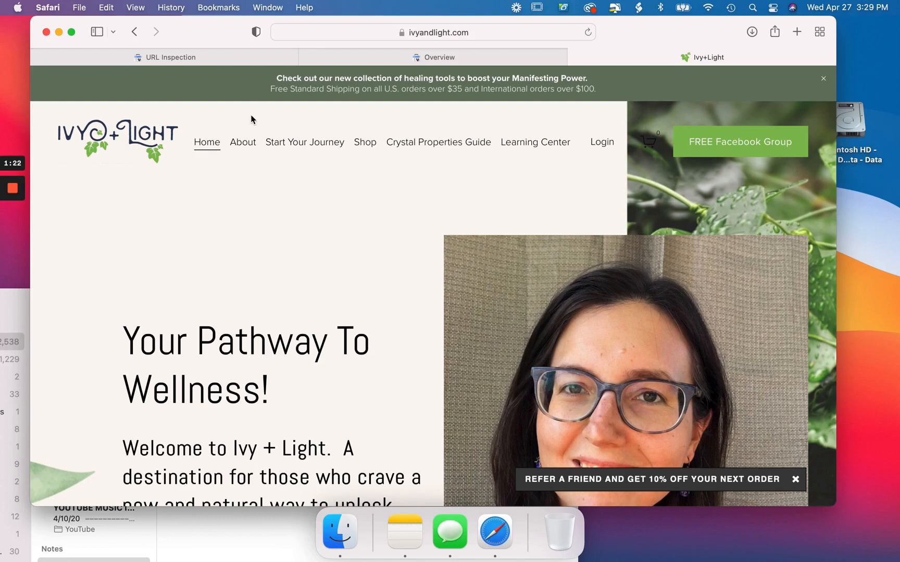
mouse_move(434, 57)
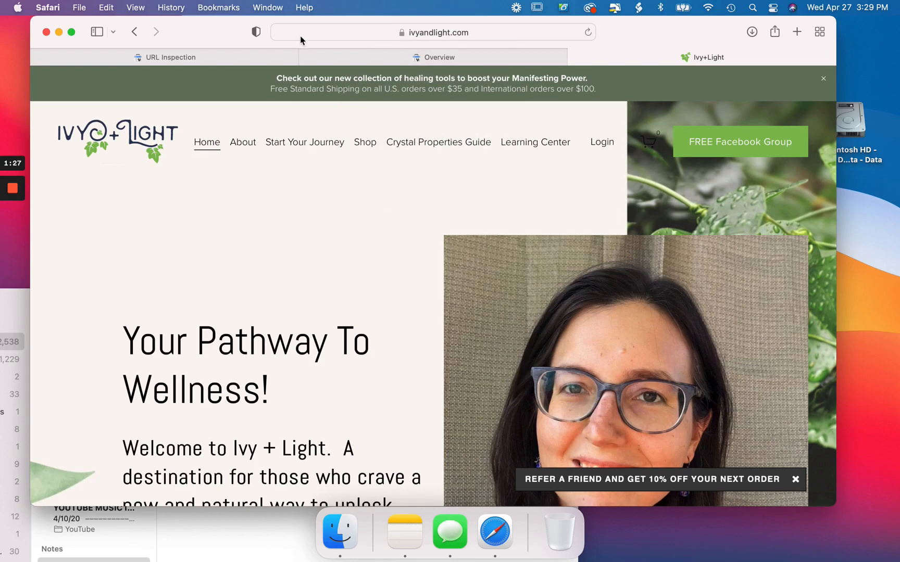
mouse_move(423, 27)
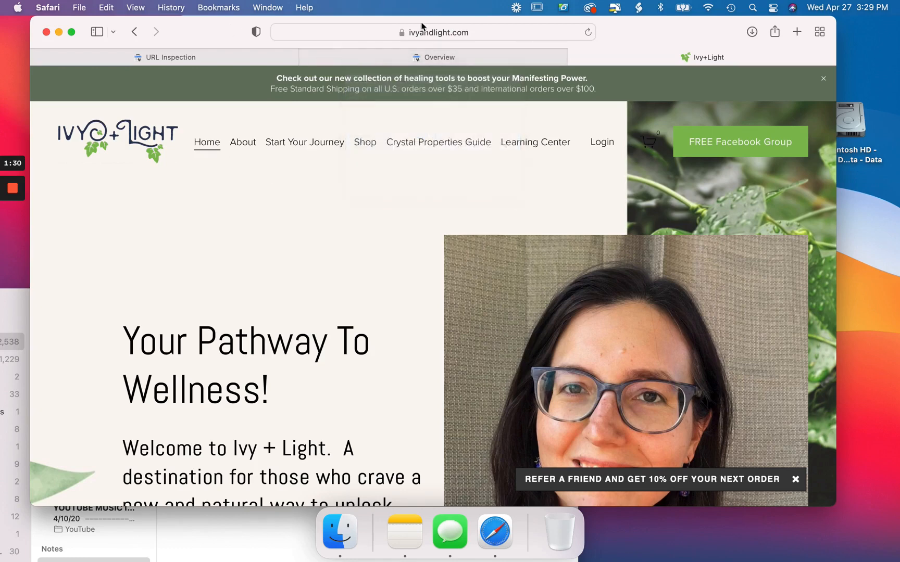
- Navigate to search.google.com/search-console to load the ivyandlight.com property overview
left_click(433, 32)
type("https://search.google.com/search-console/")
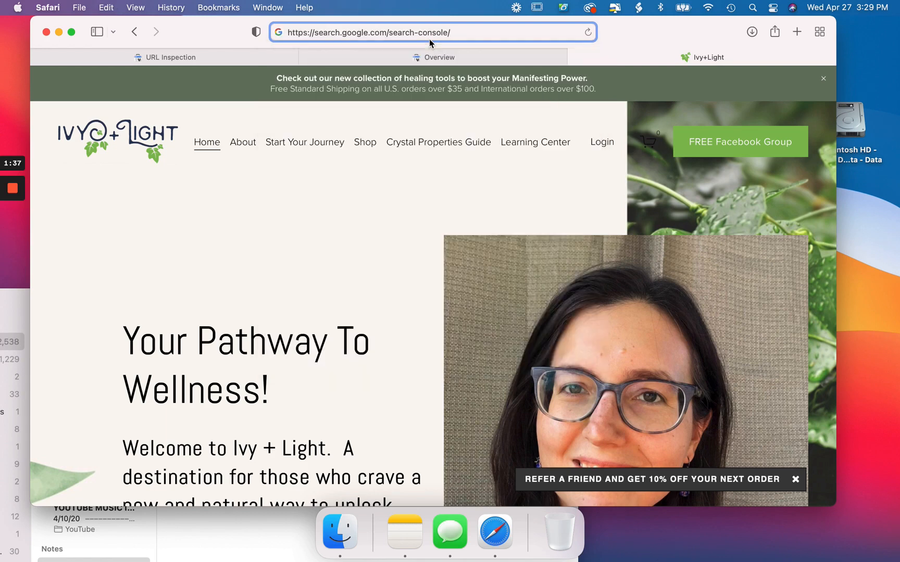
left_click(433, 32)
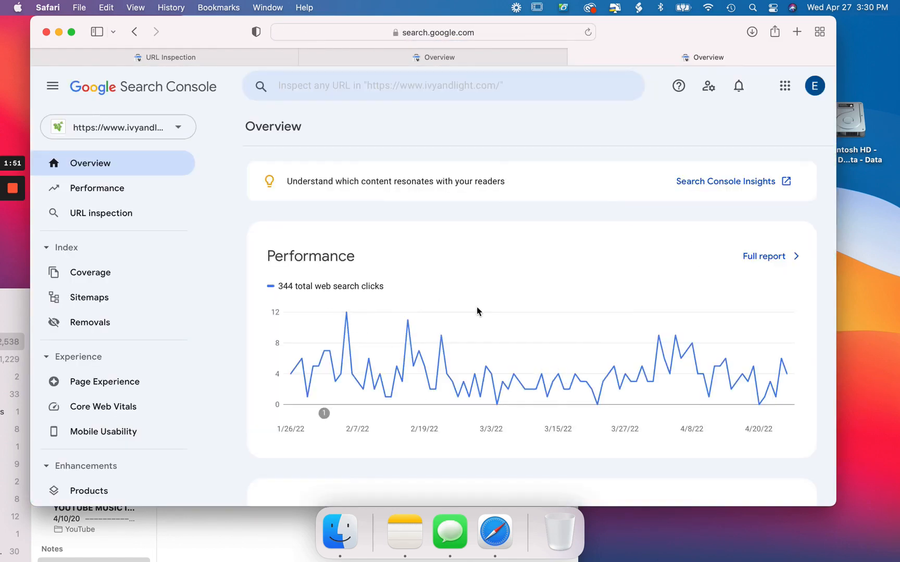
mouse_move(113, 188)
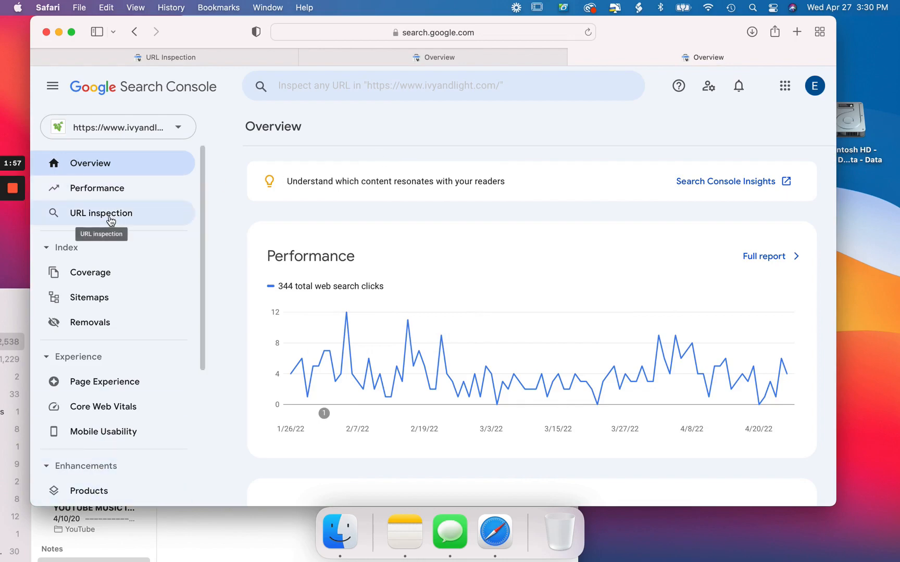
- Inspect the blog-posts/how-to-arrange-crystals-in-your-home-according-to-the-experts URL, found not indexed
left_click(443, 86)
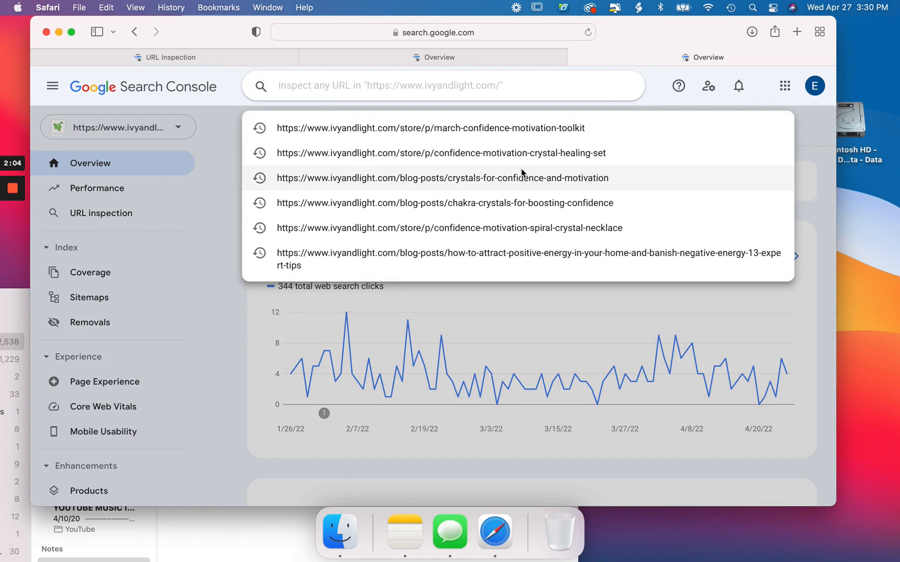
mouse_move(404, 528)
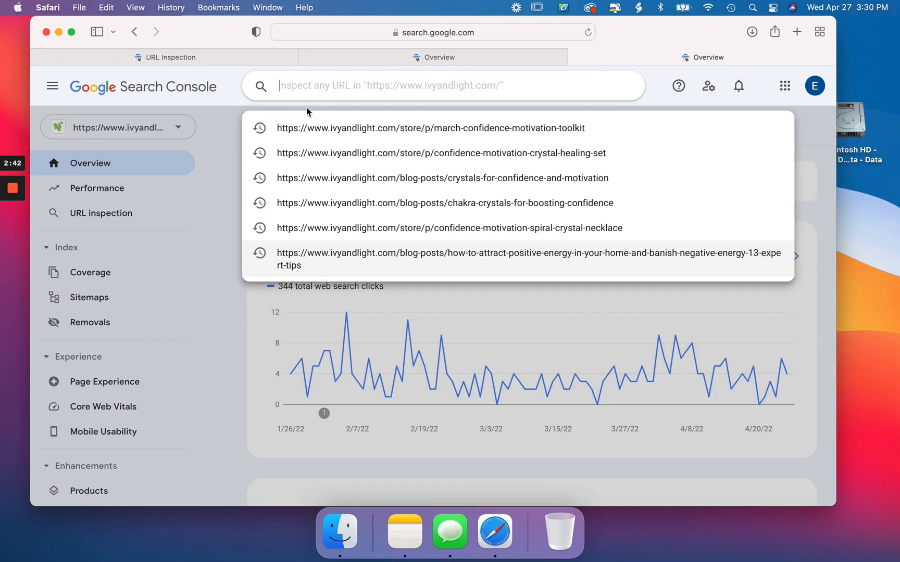
type("blog-posts/how-to-arrange-crystals-in-your-home-according-to-the-experts")
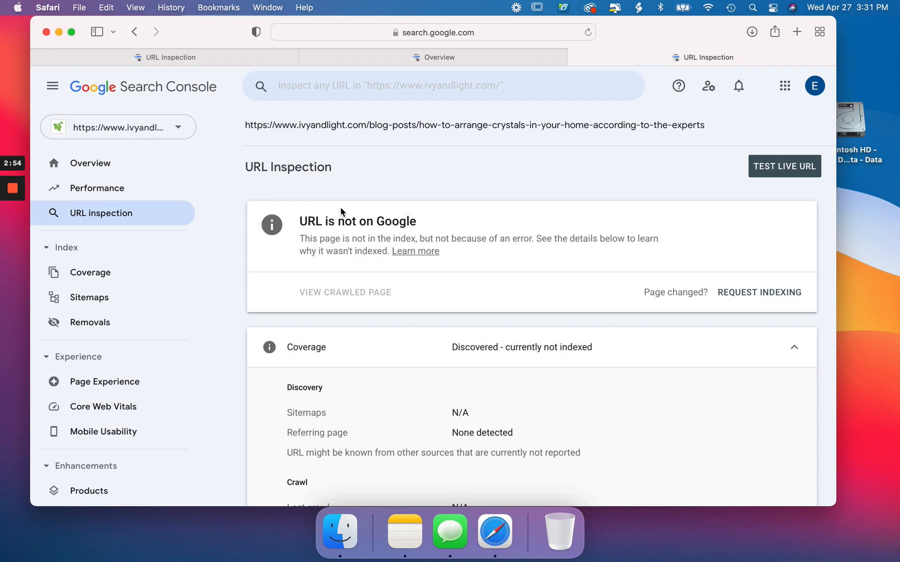
- Run Test Live URL on the arrange-crystals post, confirming it is available to Google
scroll("down", 3)
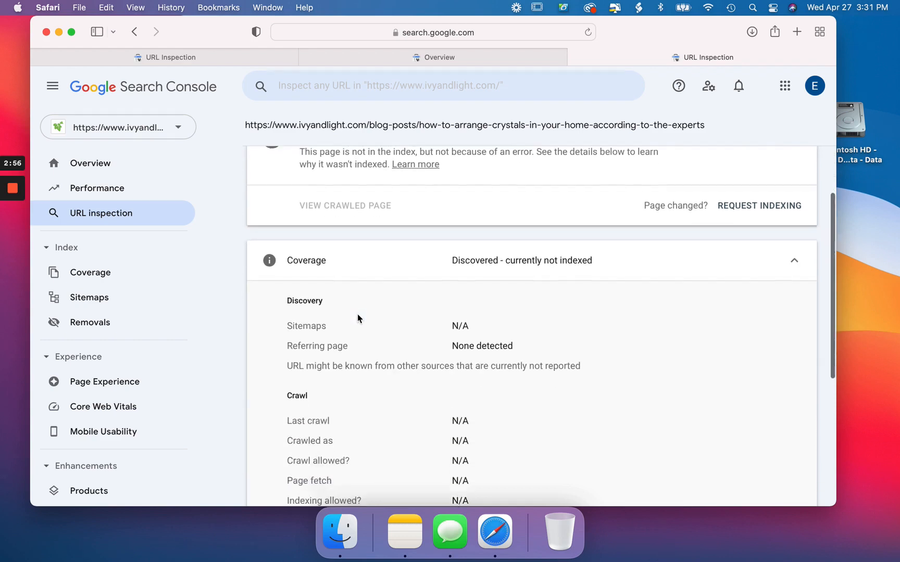
scroll("down", 3)
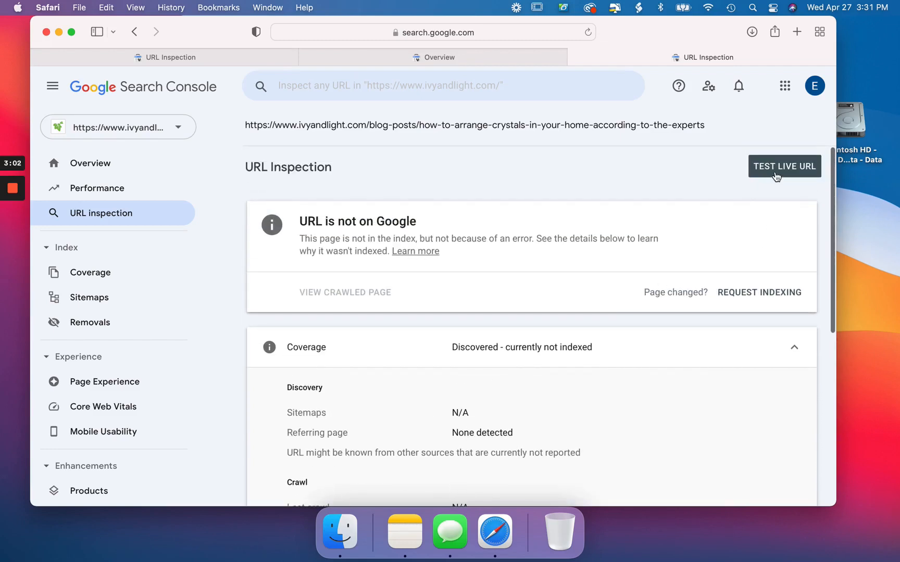
left_click(784, 165)
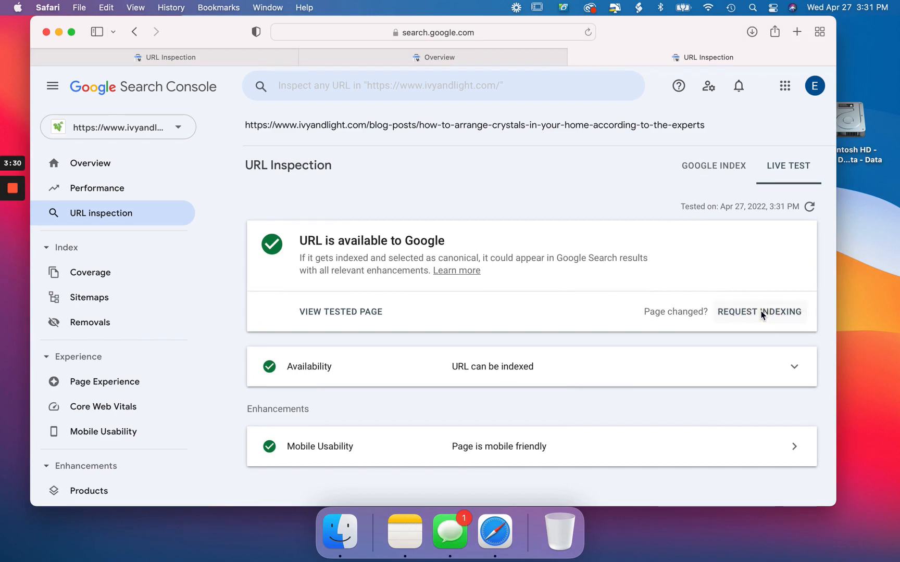
- Request indexing for the arrange-crystals post, adding it to the priority crawl queue
left_click(758, 312)
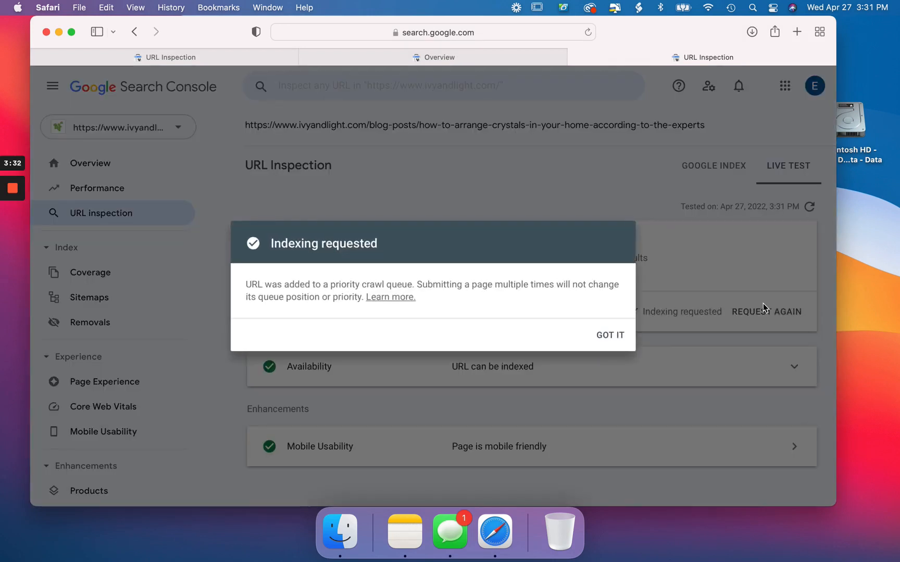
mouse_move(385, 261)
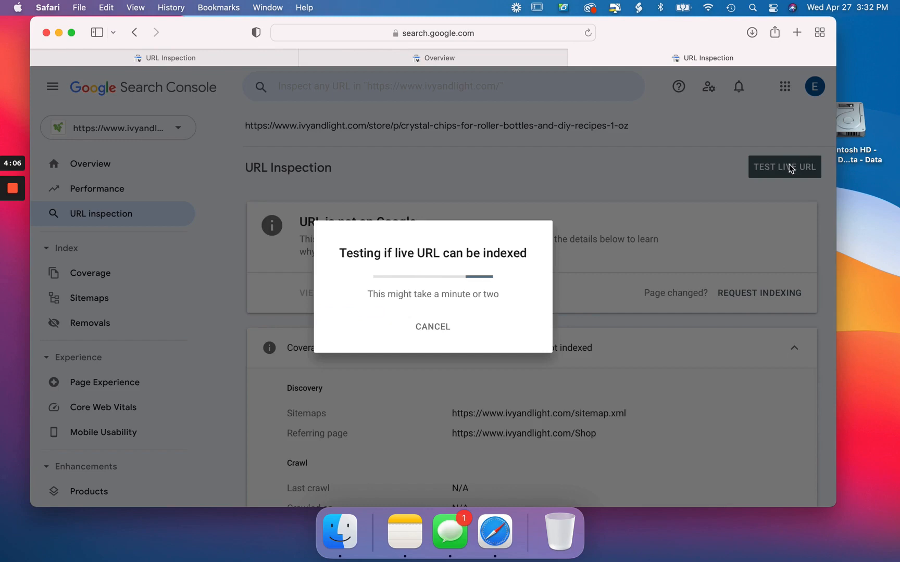
mouse_move(768, 164)
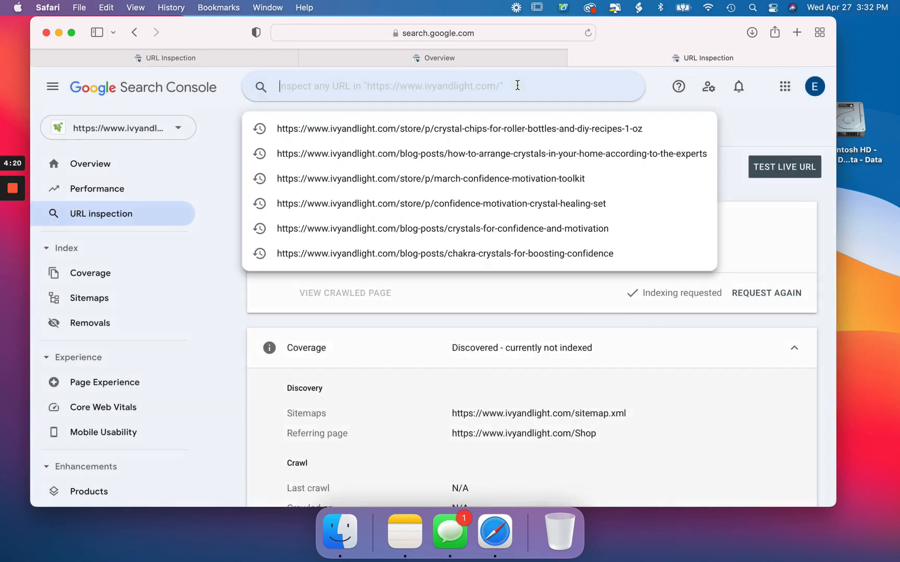
- Inspect the Copper Wrapped Turquoise Necklace product URL and view its six Products warnings
left_click(444, 254)
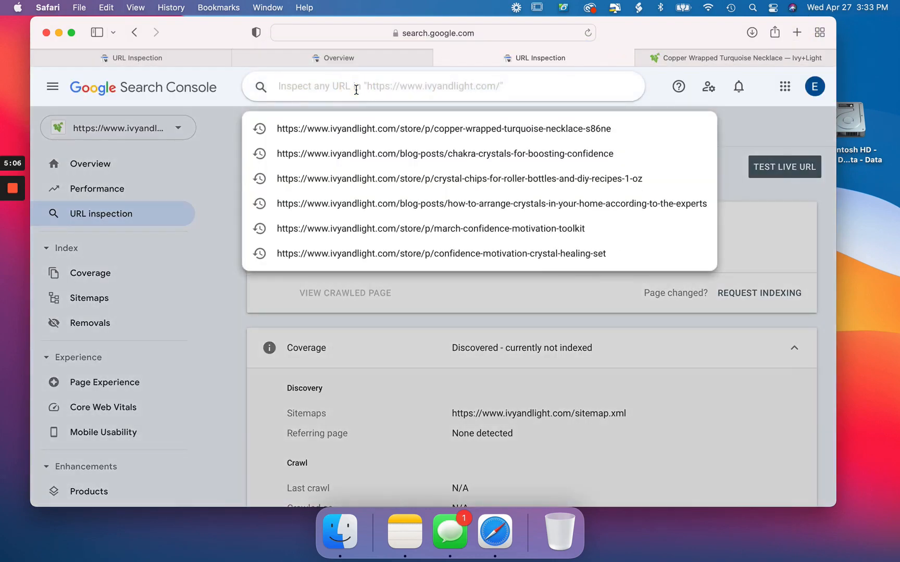
left_click(442, 128)
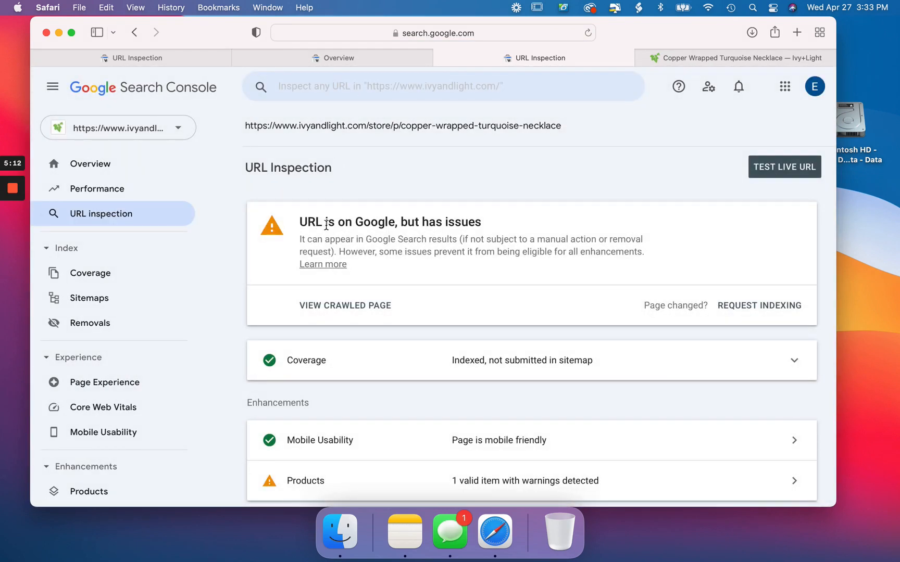
scroll("down", 3)
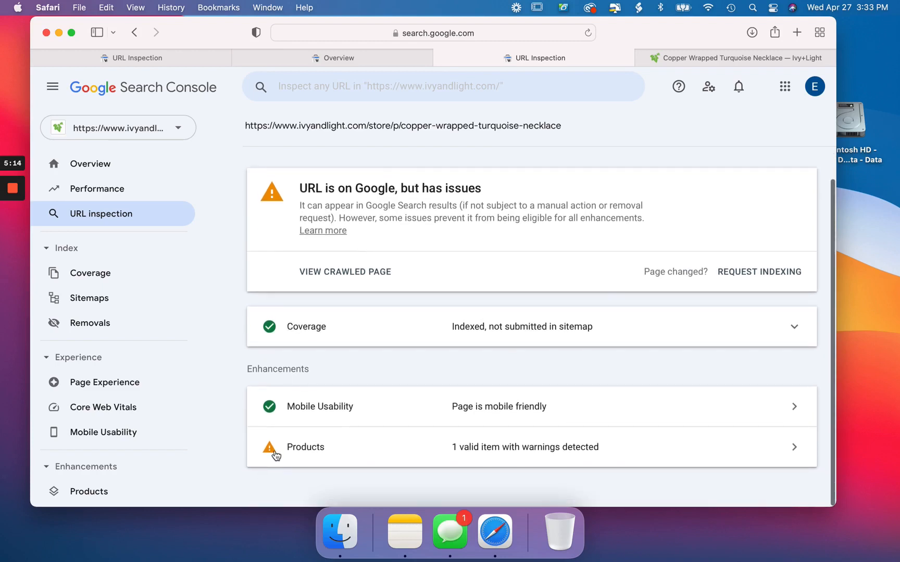
mouse_move(293, 453)
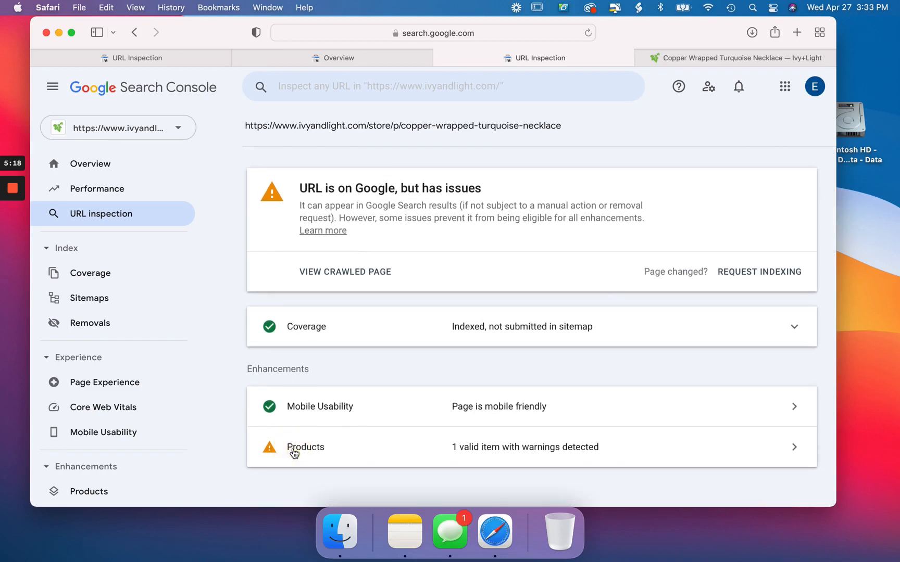
left_click(305, 447)
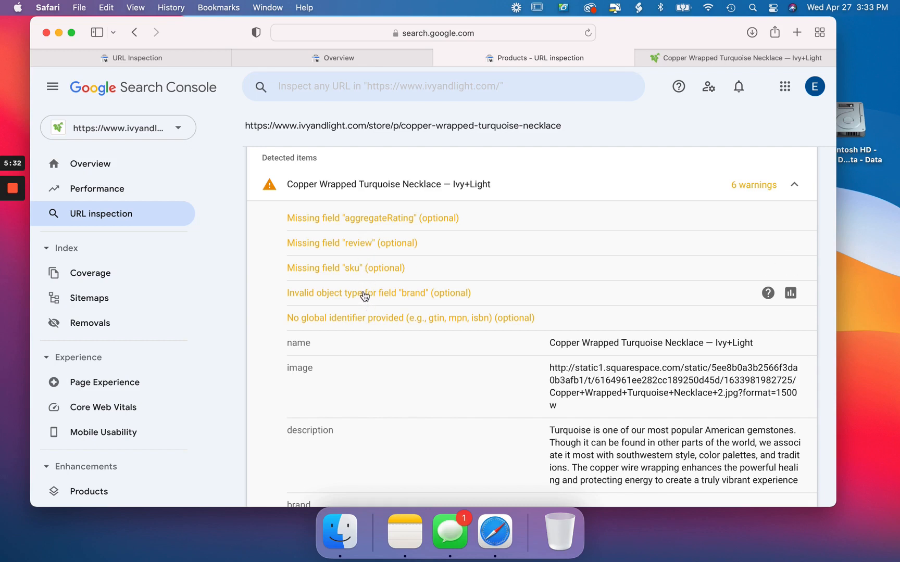
mouse_move(357, 339)
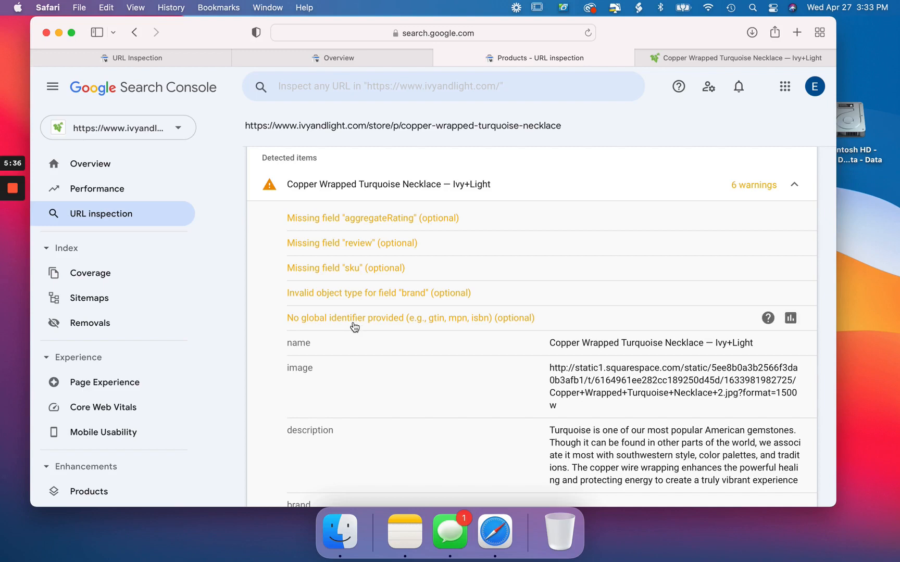
mouse_move(361, 216)
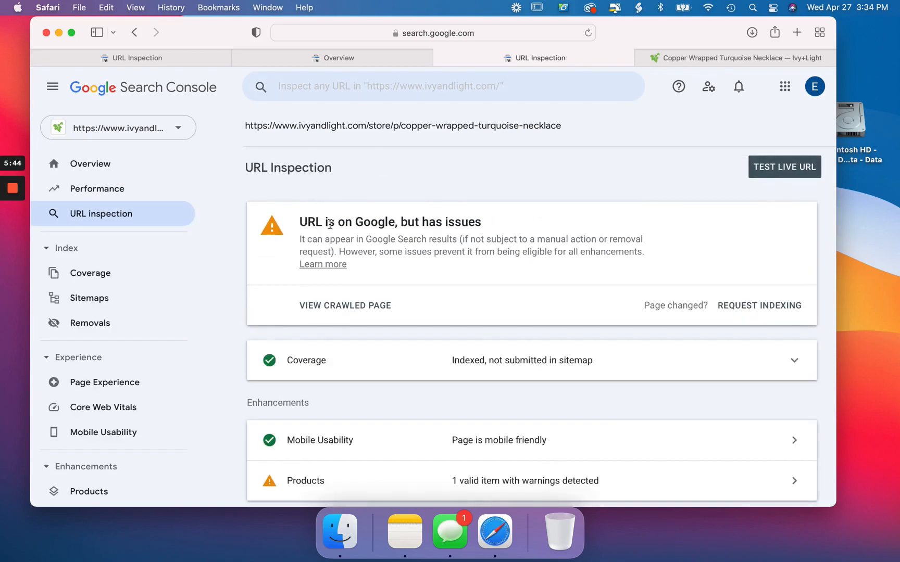
- Review the Crystal Healing Properties Guide page on the Ivy+Light site, then return to Search Console
left_click(736, 58)
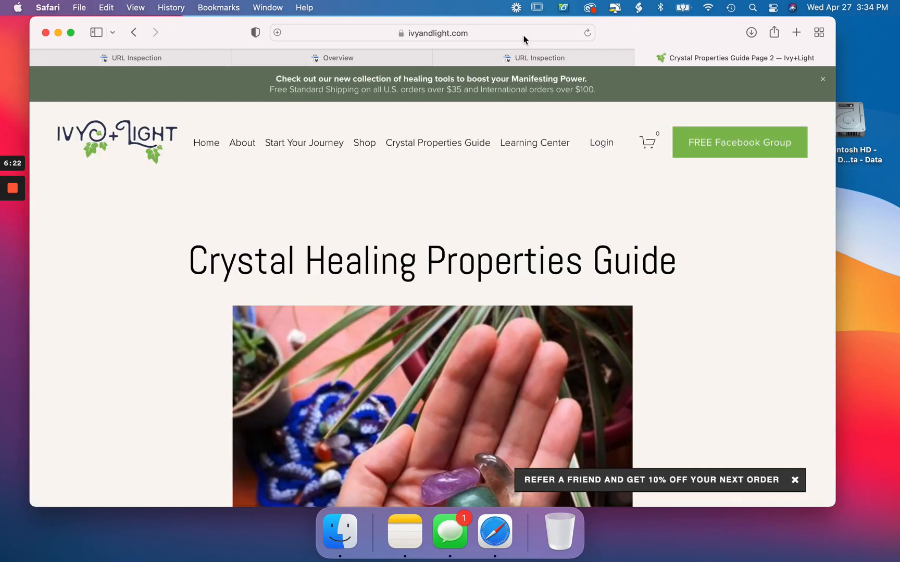
scroll("down", 3)
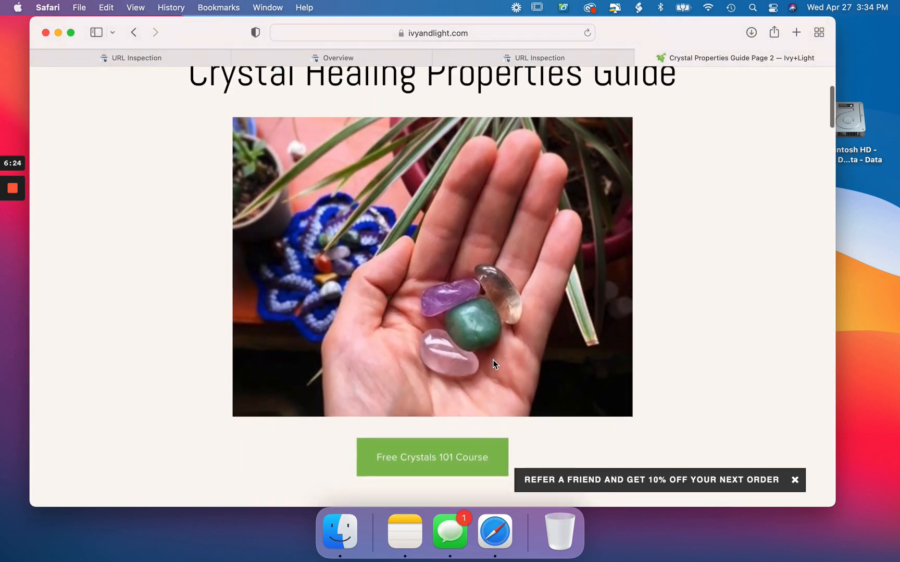
scroll("down", 3)
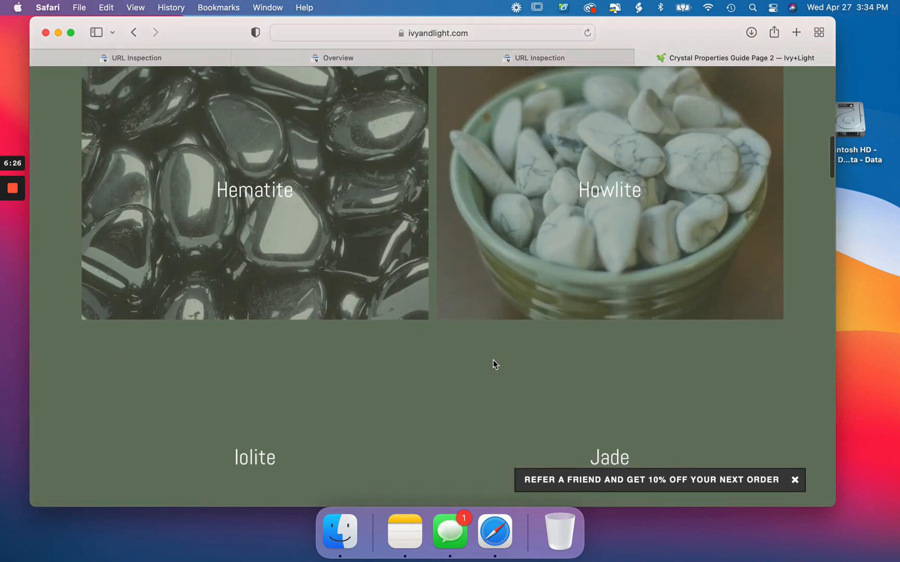
scroll("down", 3)
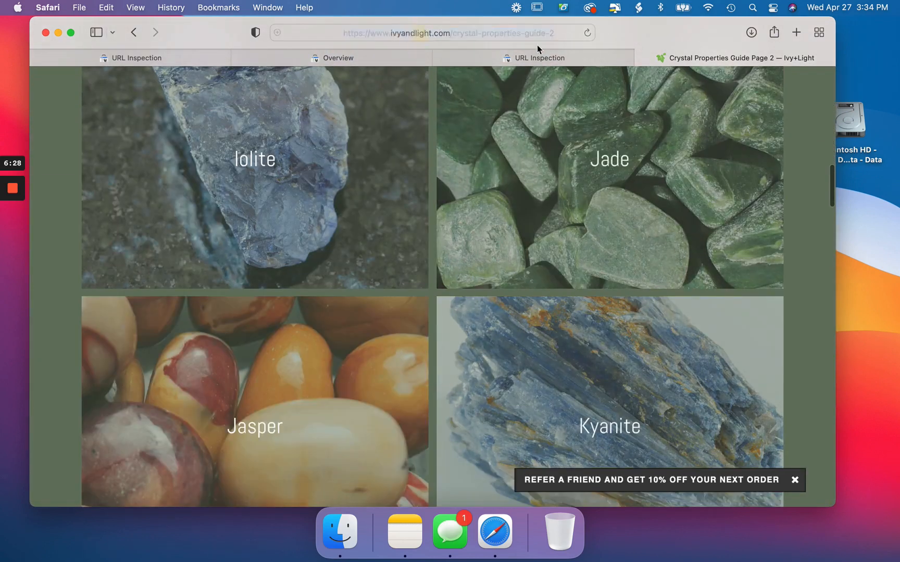
left_click(538, 57)
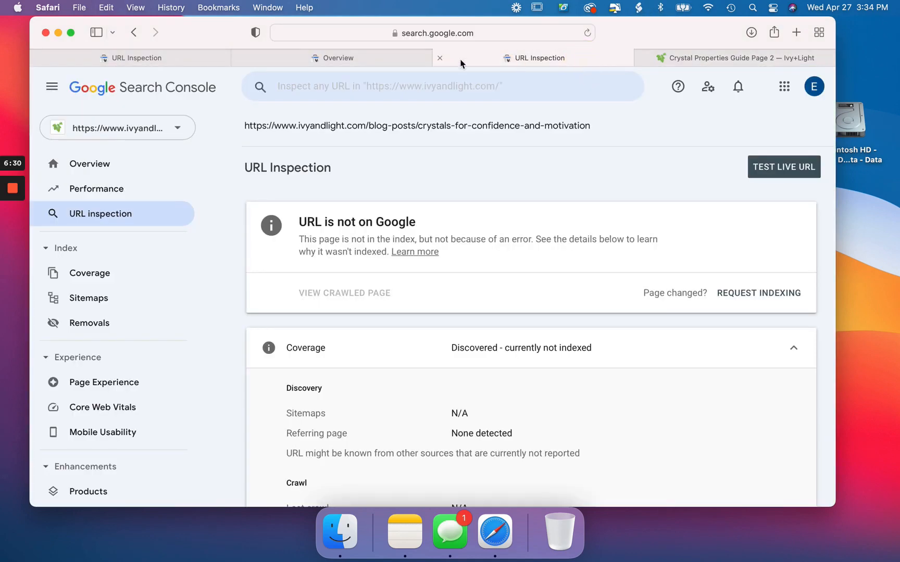
- Inspect the crystal-properties-guide-2 URL, confirming it is on Google and indexed
left_click(415, 86)
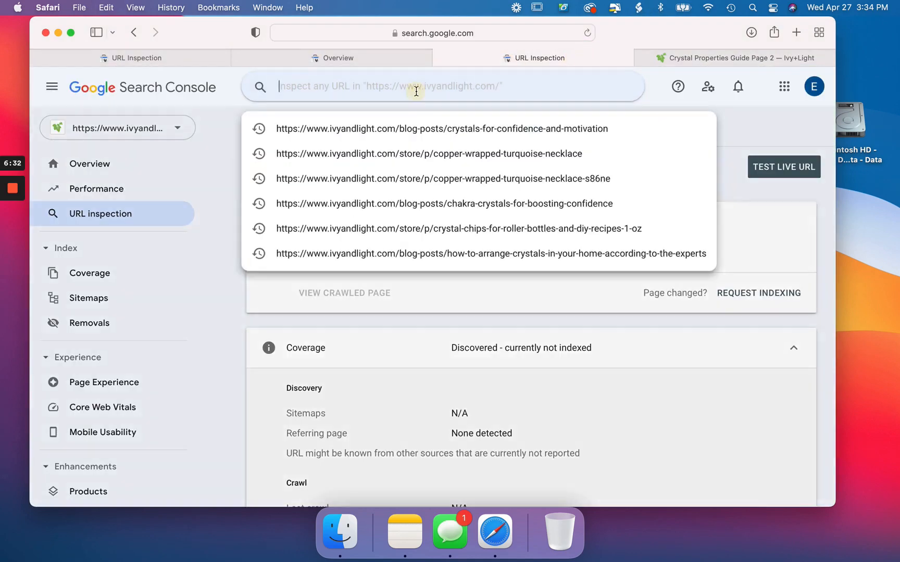
left_click(441, 128)
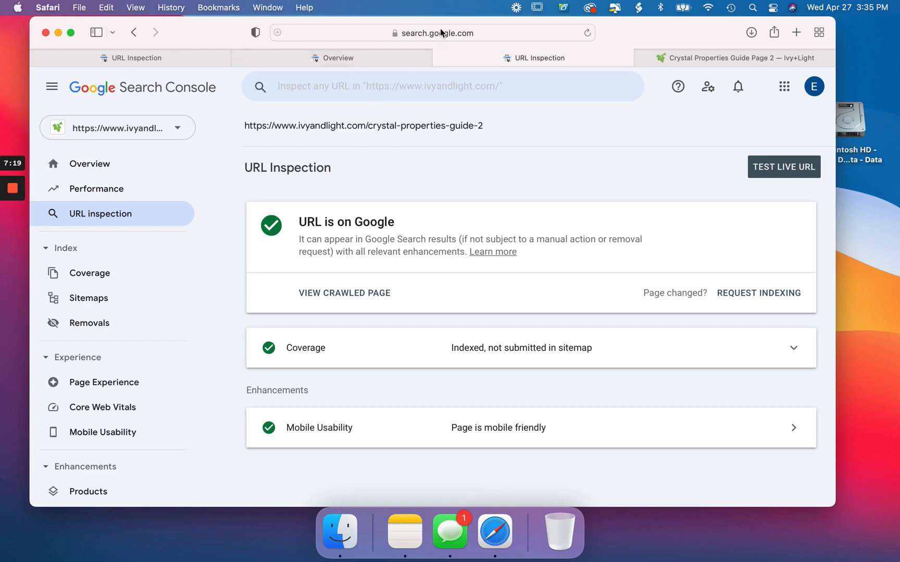
left_click(431, 32)
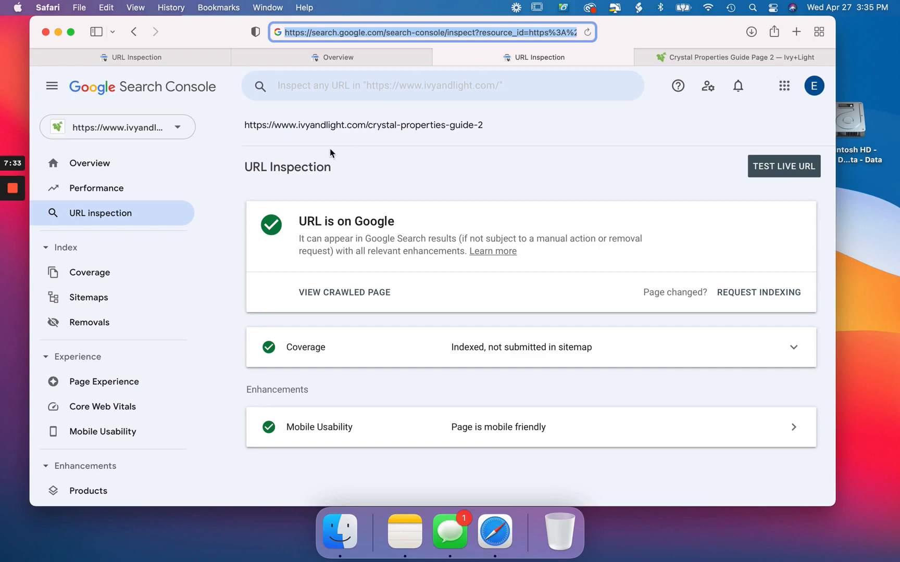
mouse_move(289, 169)
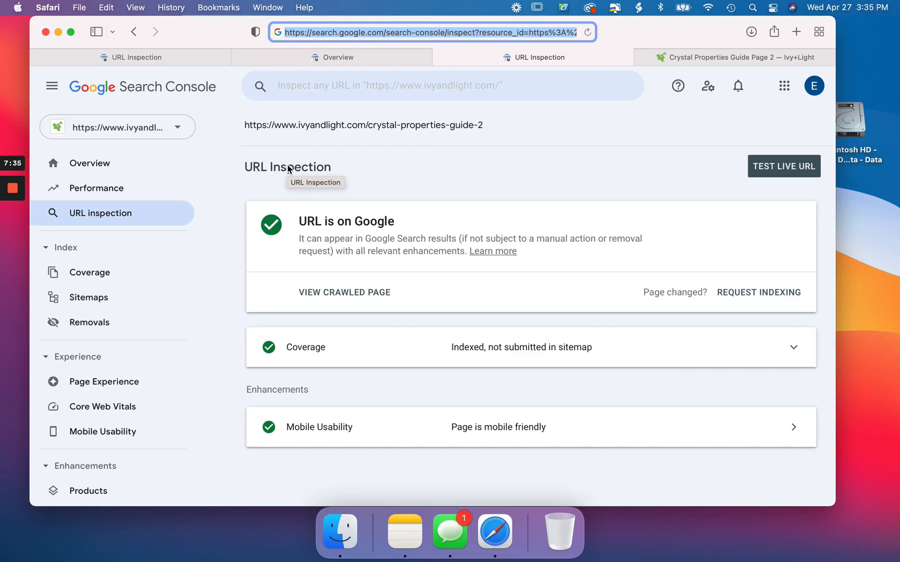